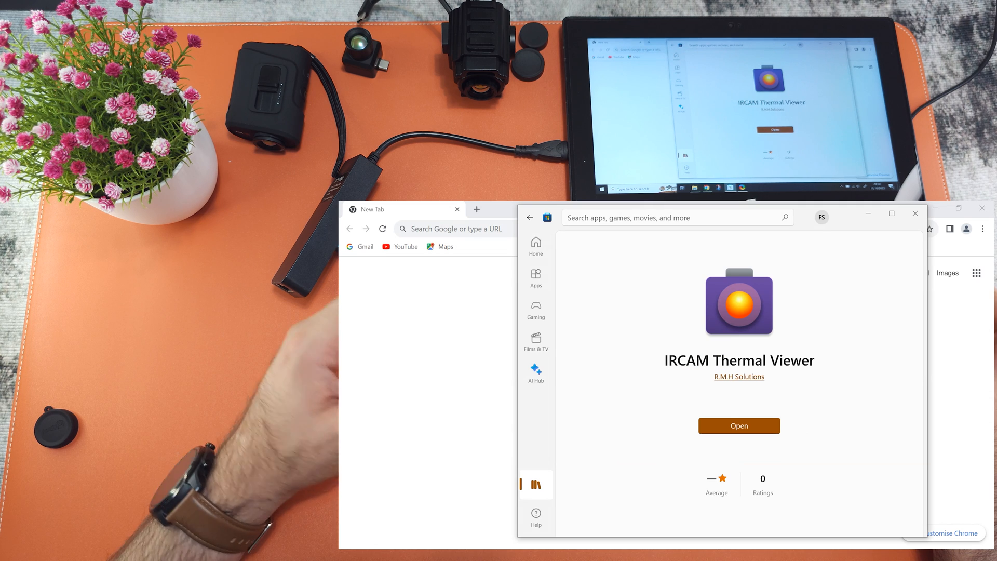
Launch the installed IRCAM Thermal Viewer app from its Microsoft Store page.
click(739, 425)
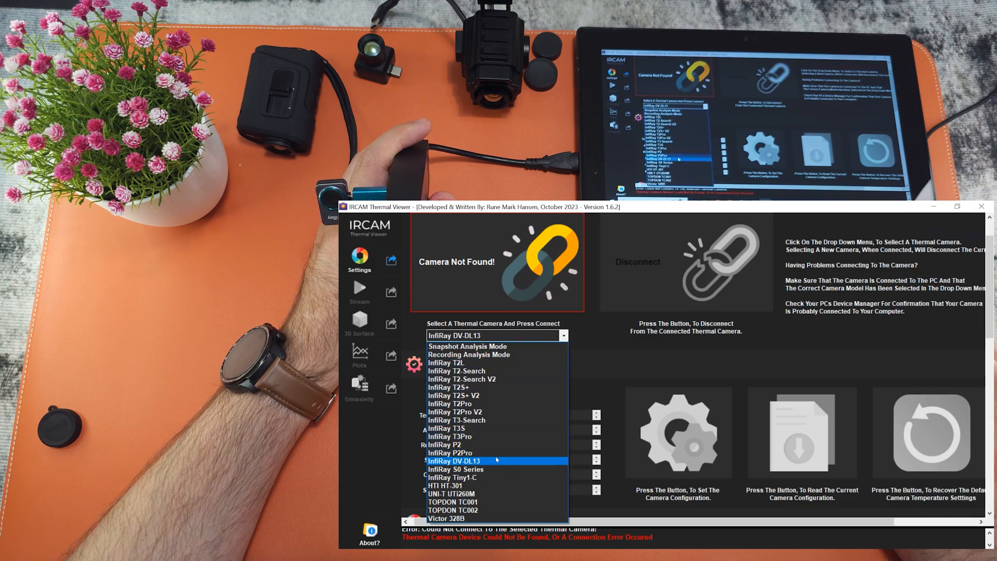
Expand the 'Select A Thermal Camera' list of supported camera models.
click(450, 453)
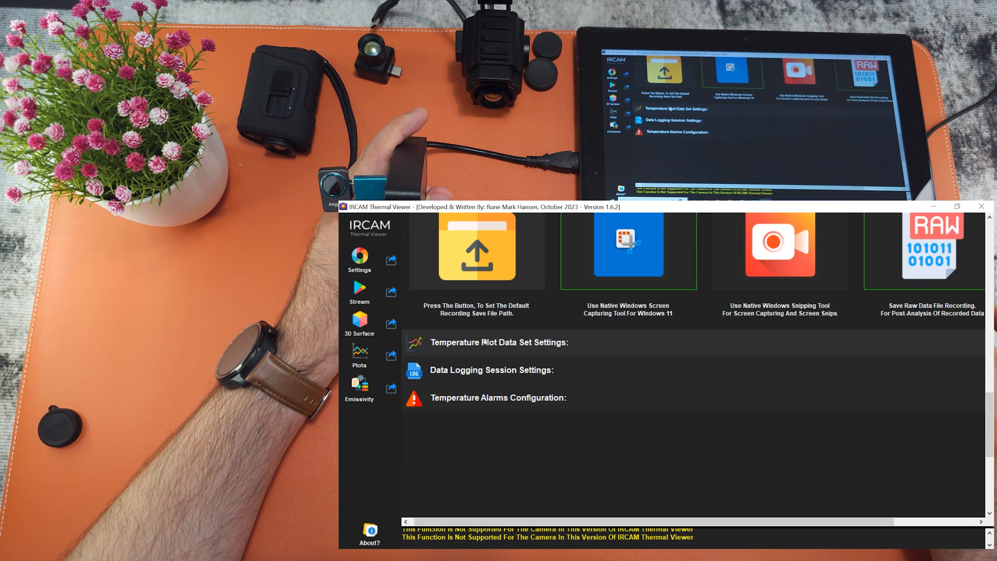
click(359, 292)
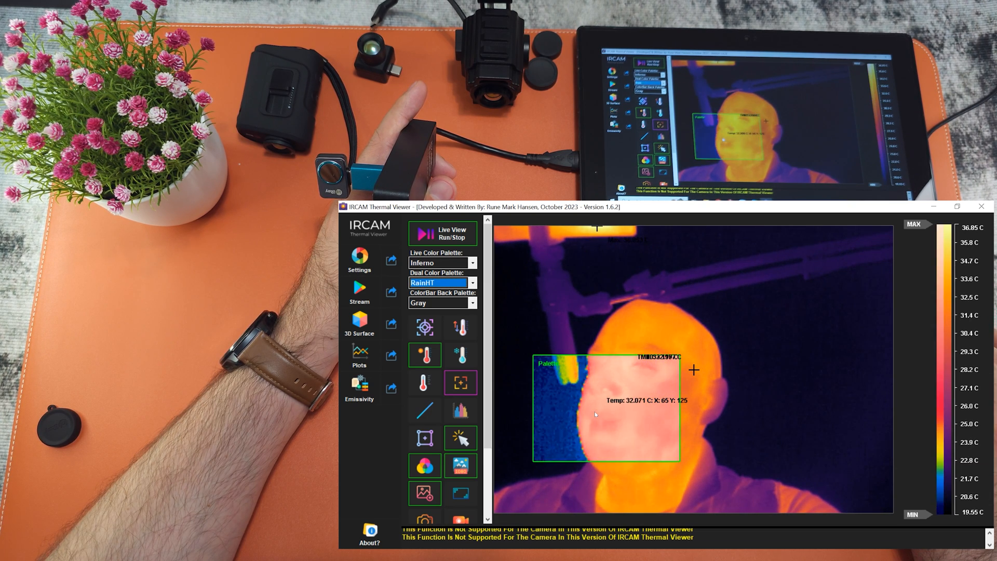
Draw the RainHT dual-palette region box over the face in the Inferno live view.
click(358, 324)
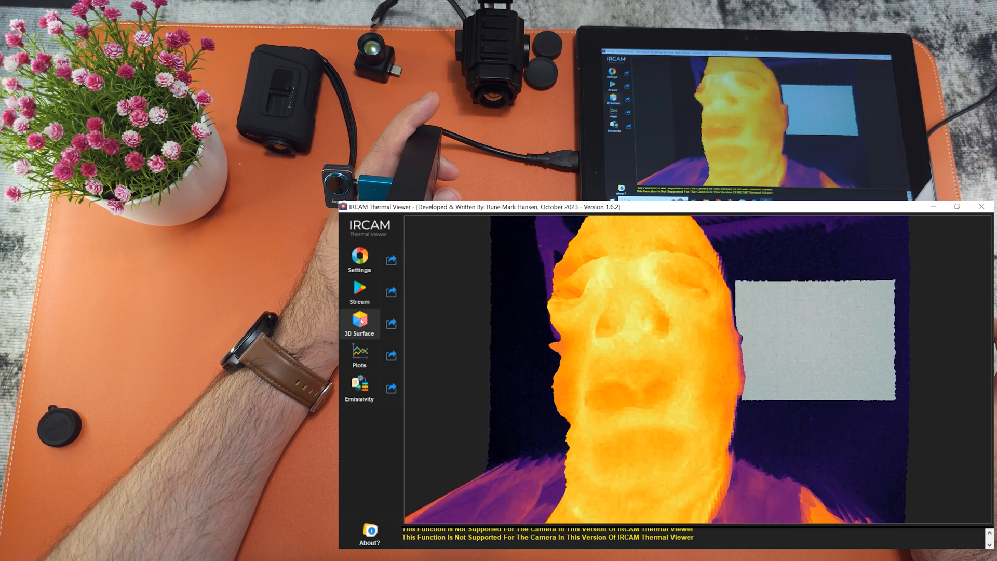
click(358, 387)
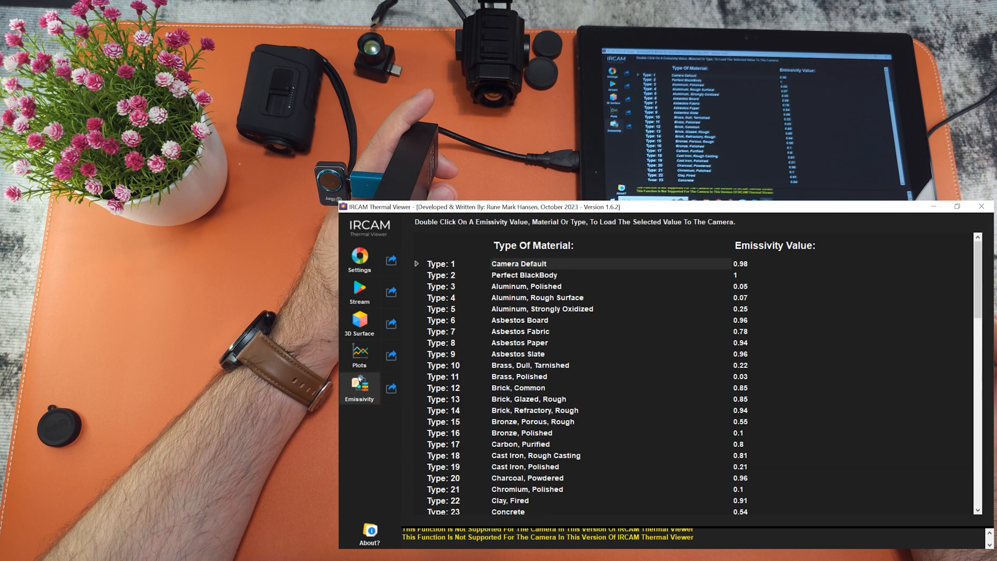
scroll(down, 3)
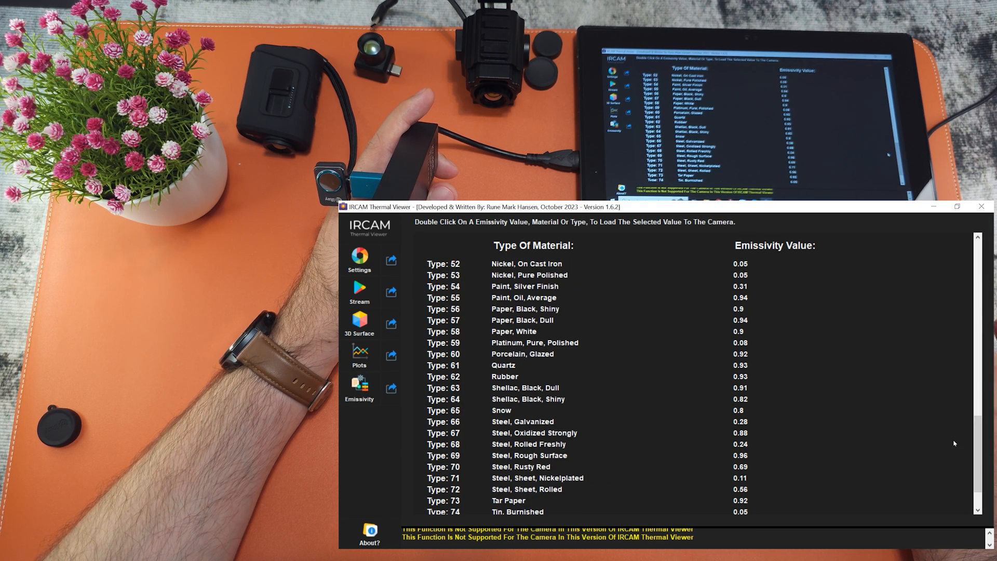